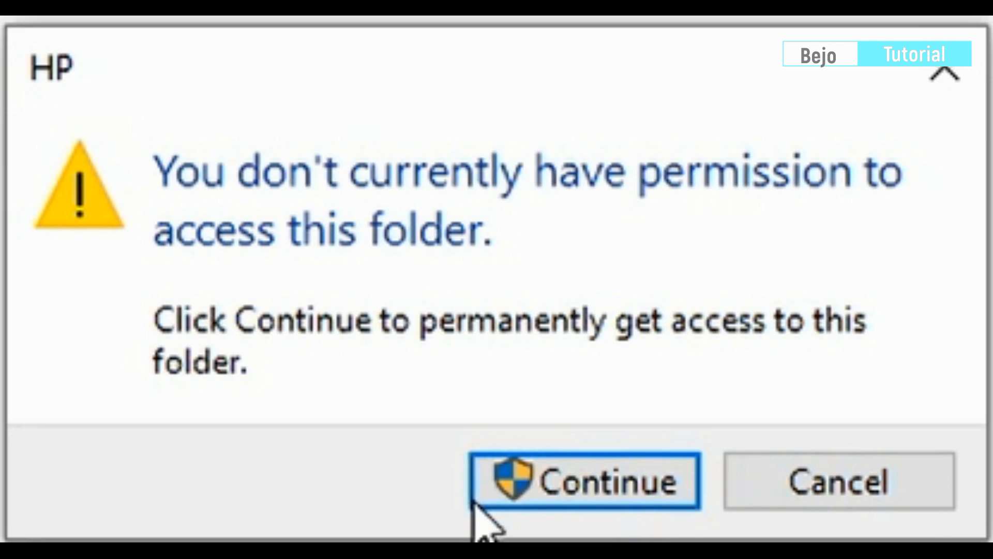
# Confirm access to the HP user folder on drive G through the permission prompts
pyautogui.click(583, 480)
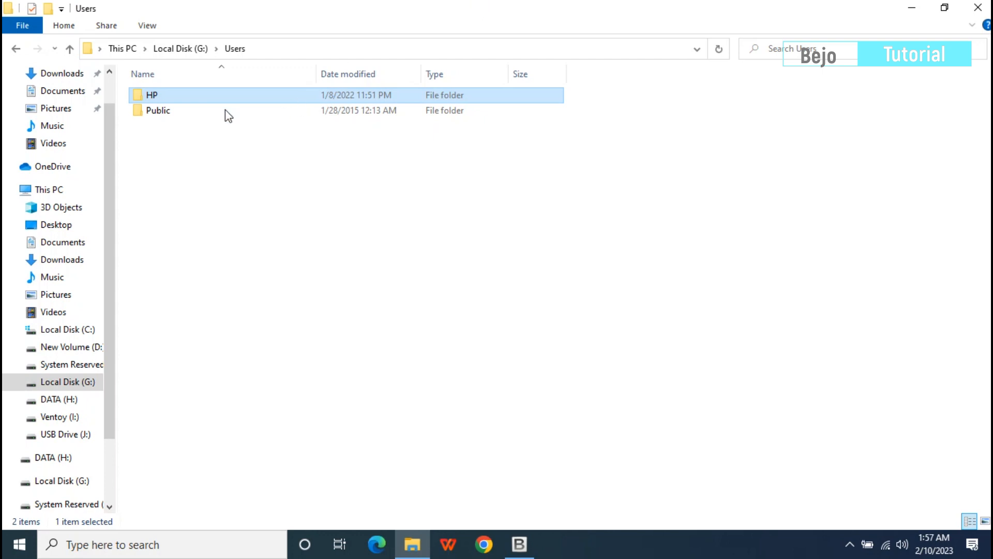
pyautogui.doubleClick(151, 95)
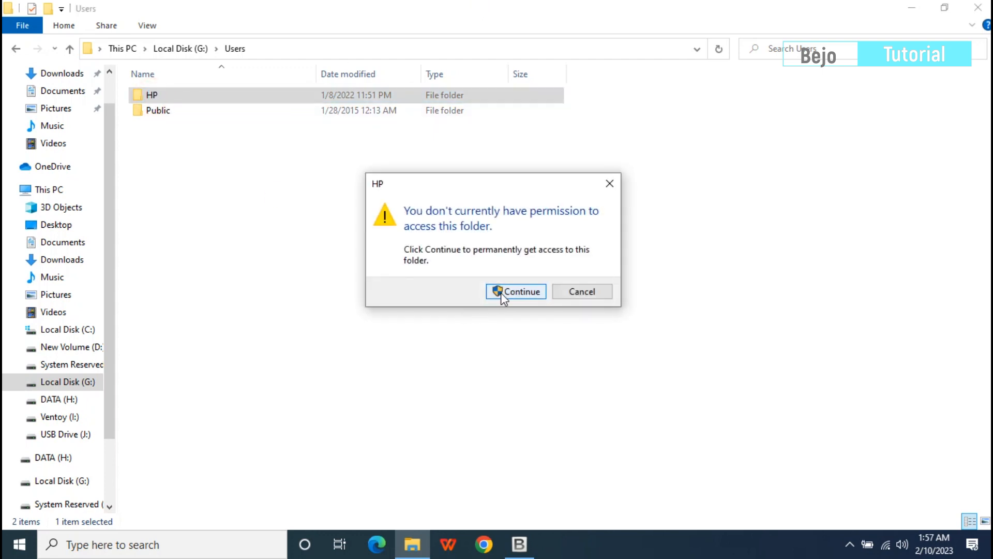
pyautogui.click(519, 291)
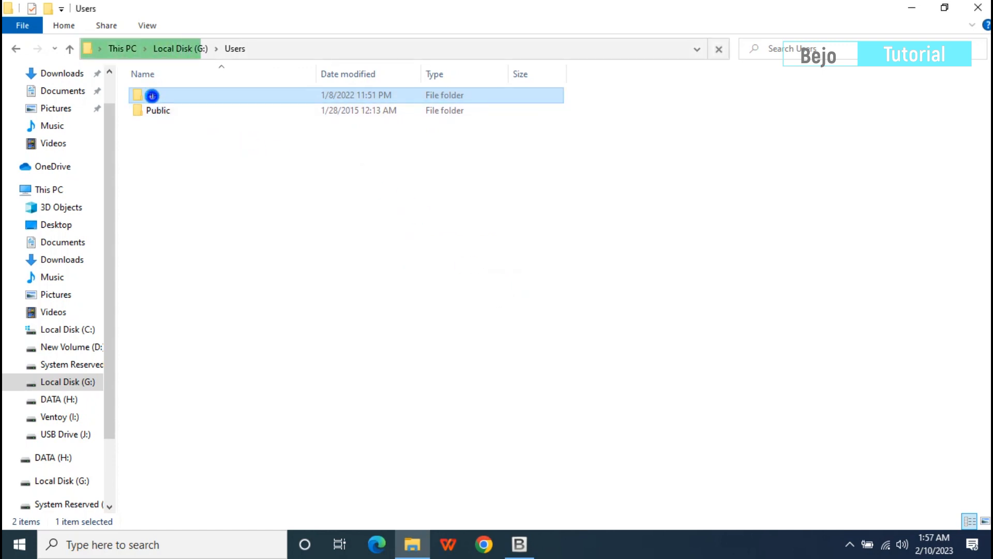
# Open the HP folder's advanced security settings with administrative rights to add a permission entry
pyautogui.rightClick(152, 96)
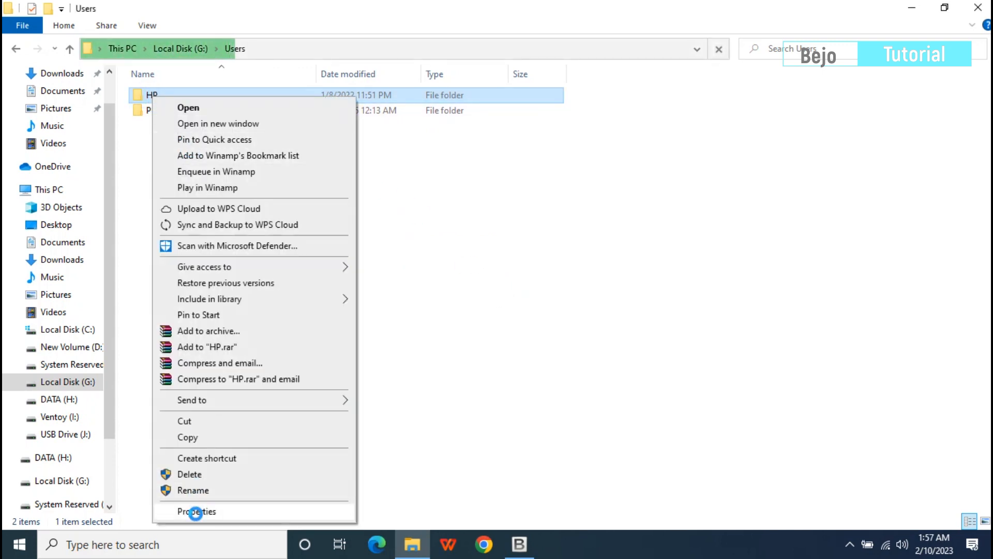
pyautogui.click(197, 511)
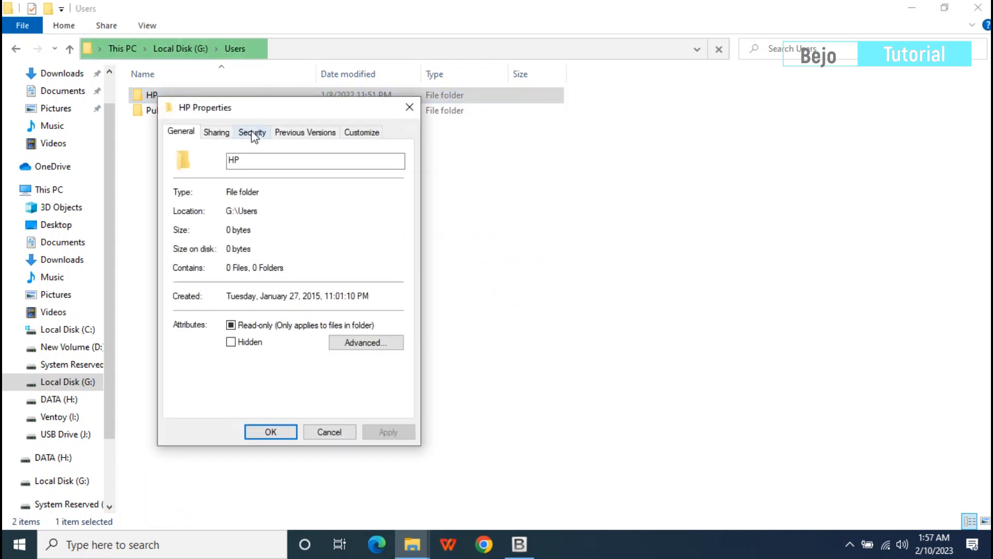
pyautogui.click(251, 132)
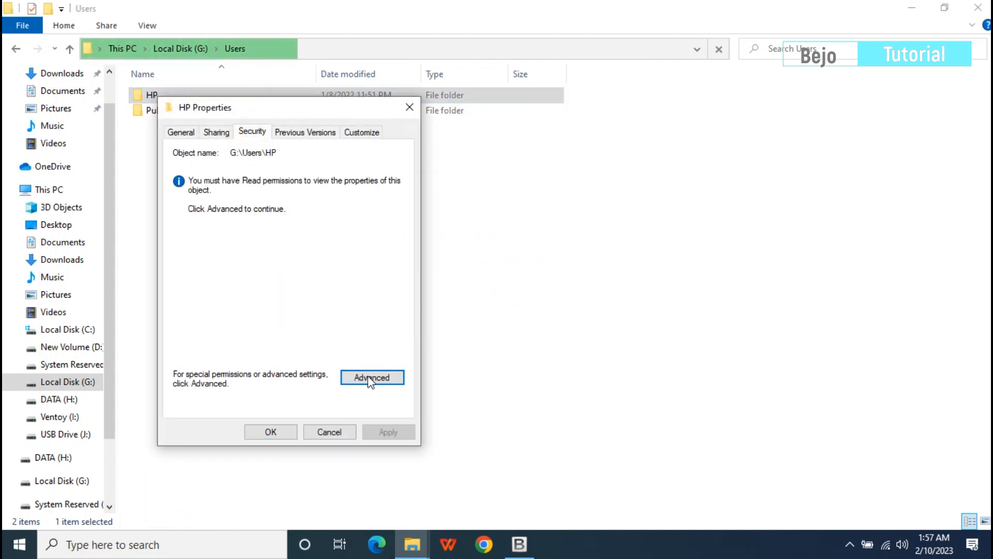
pyautogui.click(372, 378)
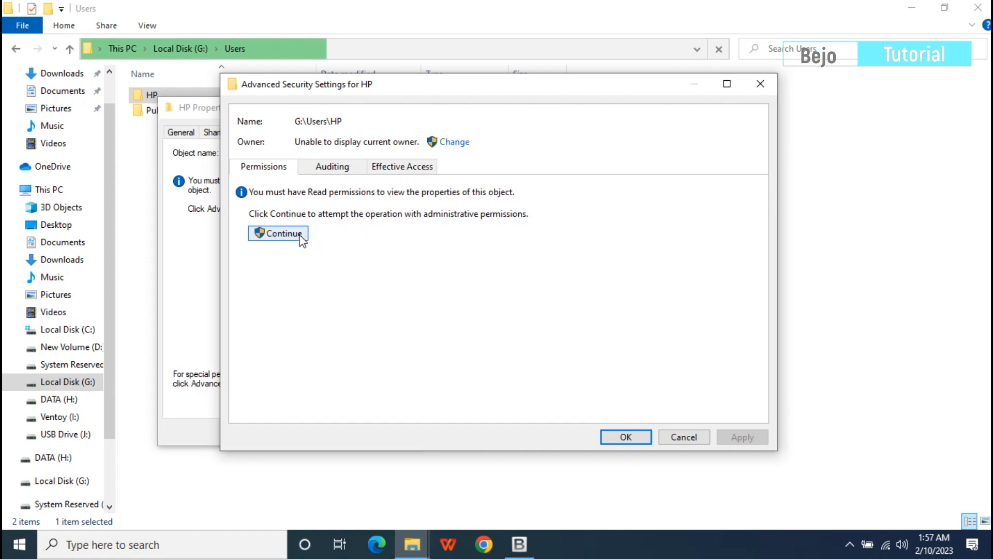
pyautogui.click(277, 234)
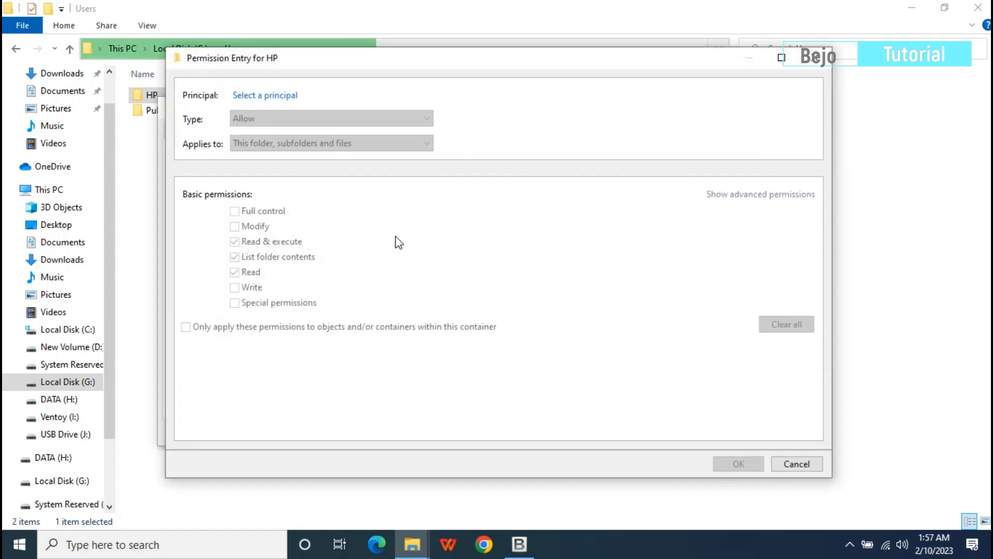
# Select 'Everyone' as the permission entry's principal by checking the name 'every'
pyautogui.click(265, 95)
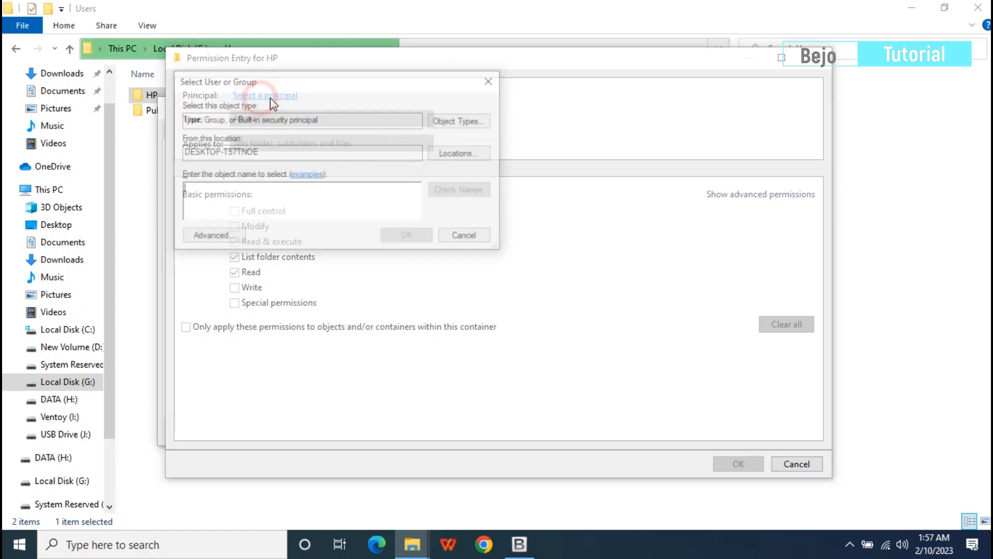
pyautogui.write('e')
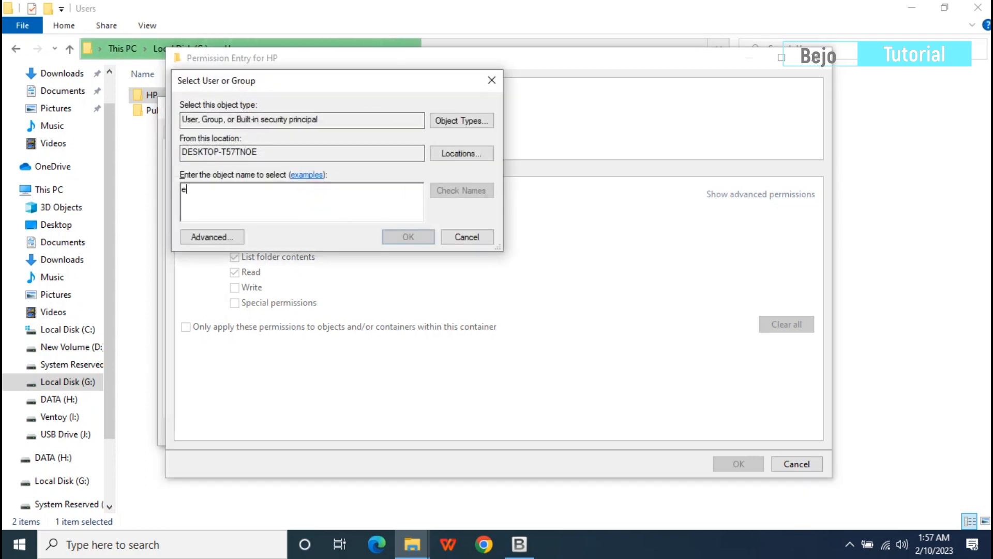
pyautogui.write('very')
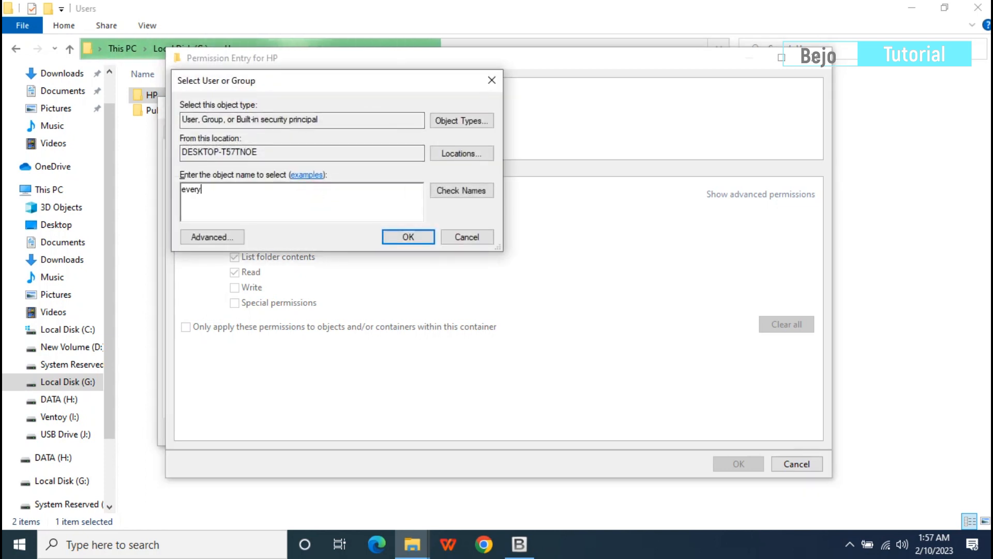
pyautogui.click(461, 190)
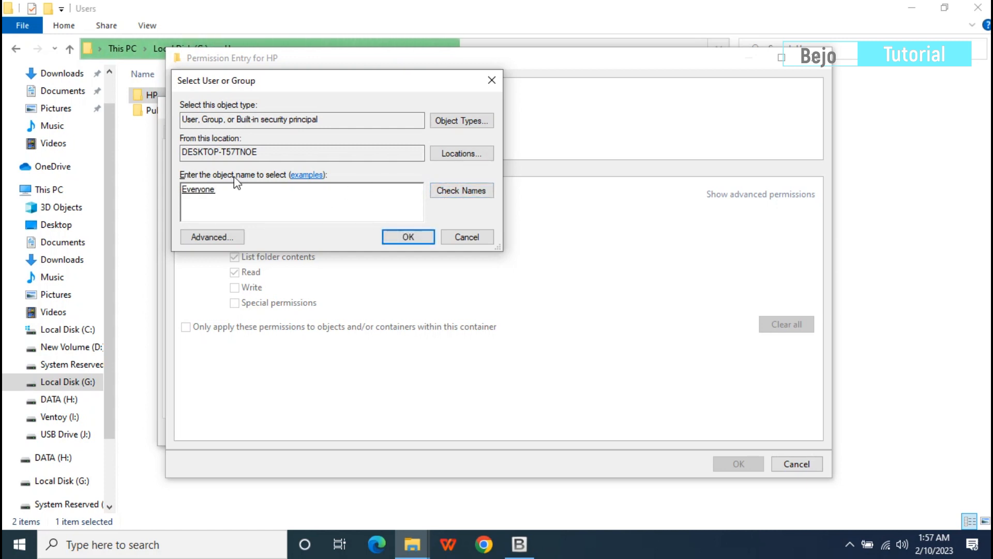
pyautogui.click(407, 236)
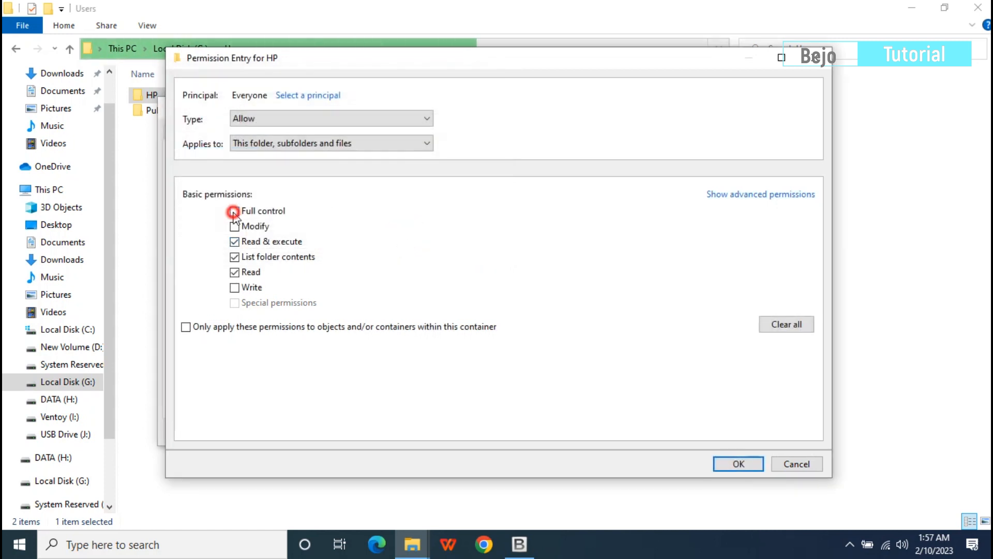
# Tick Full control for Everyone on the HP folder's permission entry
pyautogui.click(737, 463)
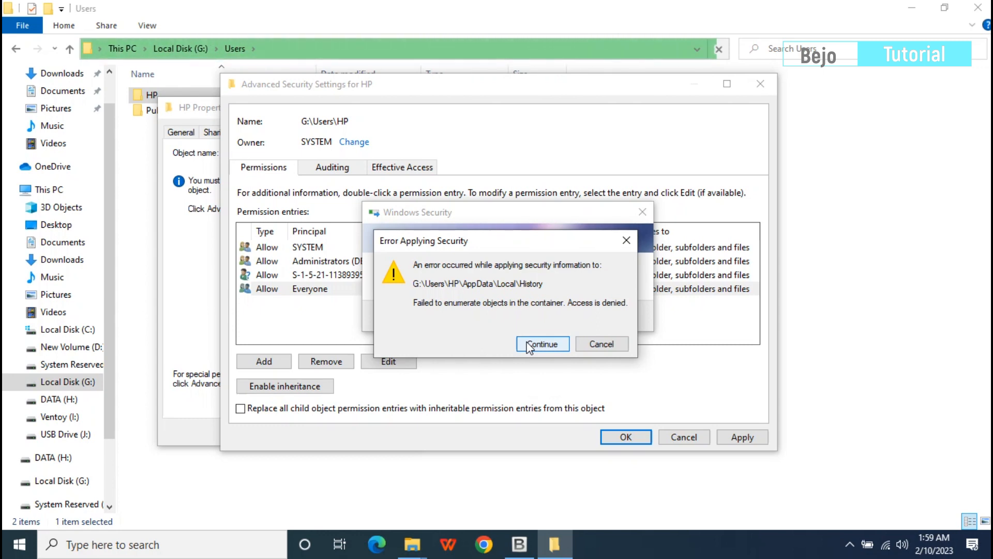
# Skip the access-denied errors on History, Application Data, Cookies, My Music, Local Settings and Recent
pyautogui.click(542, 343)
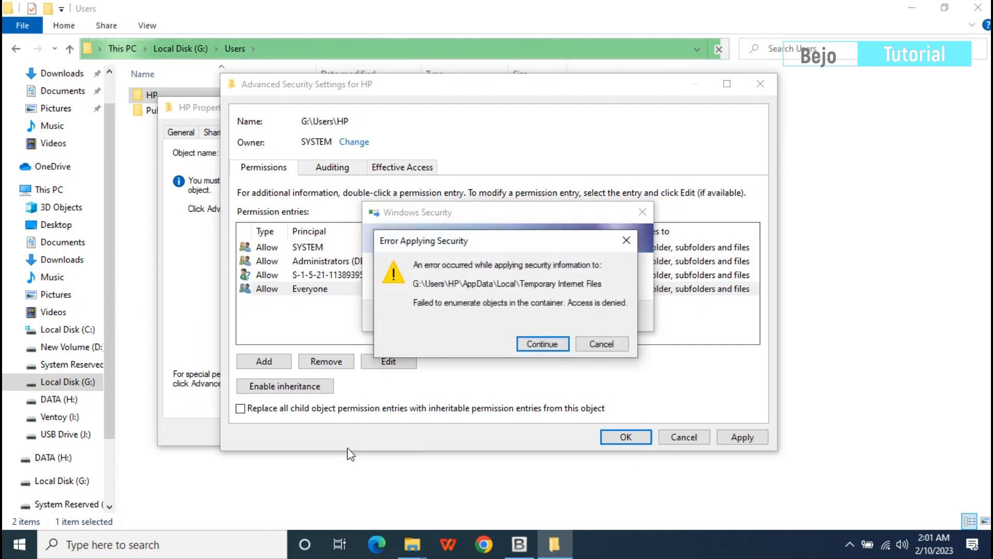
pyautogui.moveTo(480, 374)
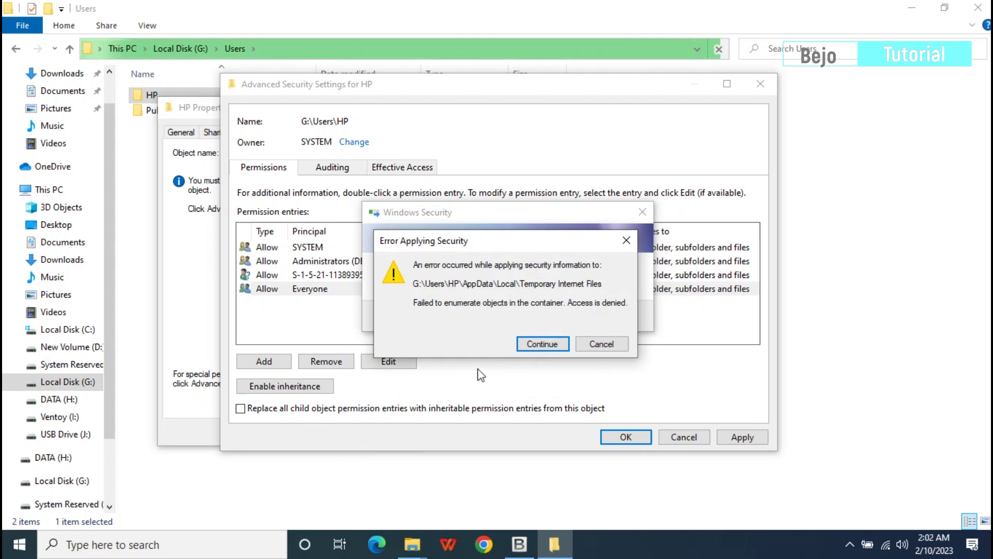
pyautogui.click(542, 344)
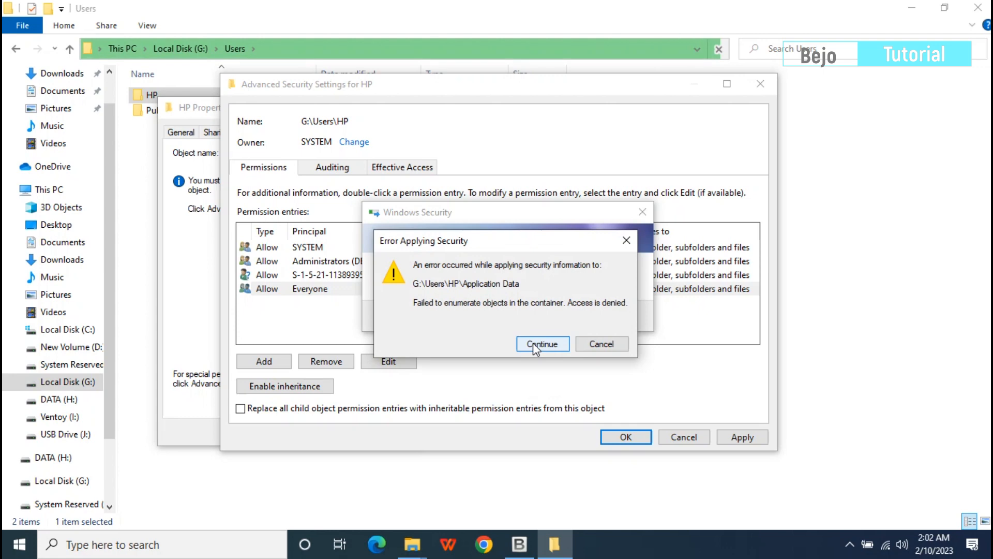
pyautogui.click(542, 343)
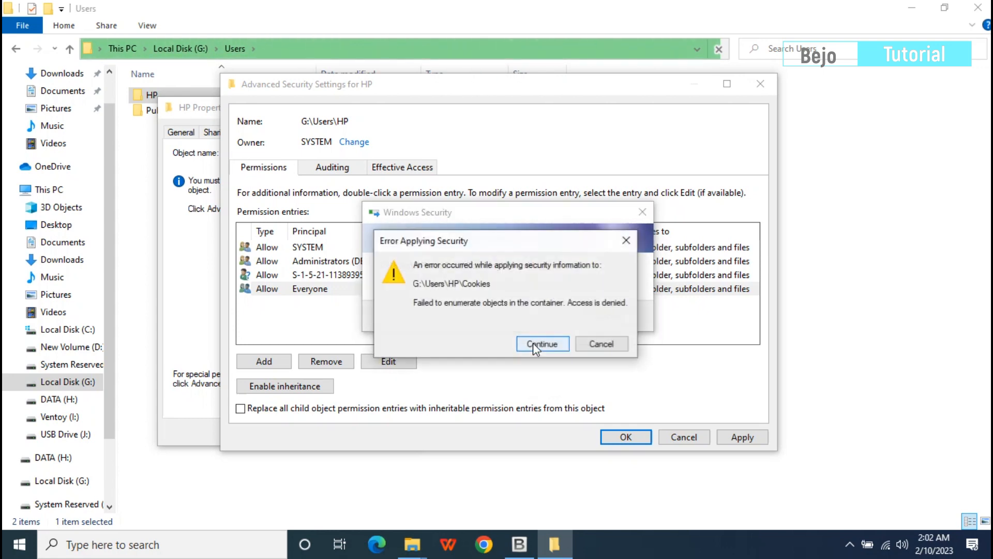
pyautogui.click(542, 343)
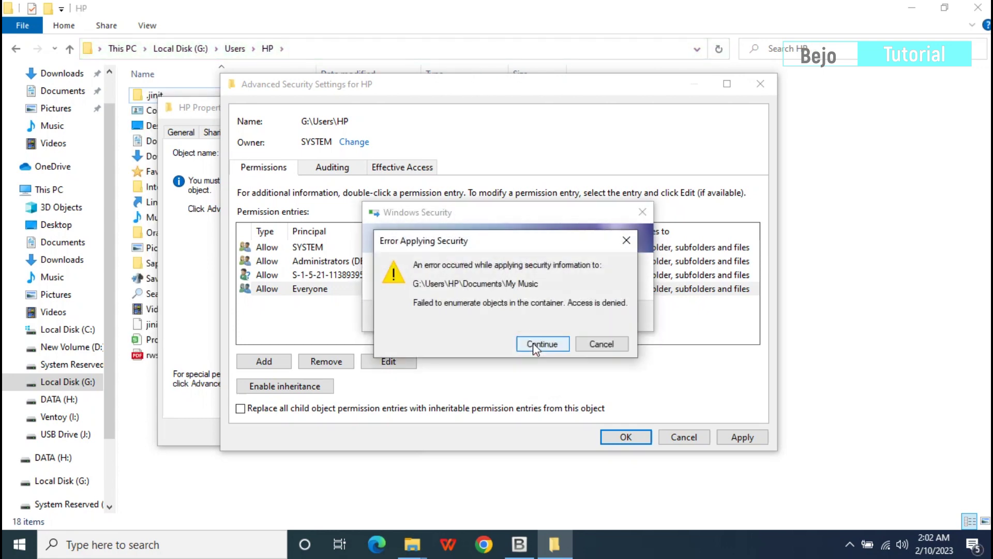
pyautogui.click(542, 343)
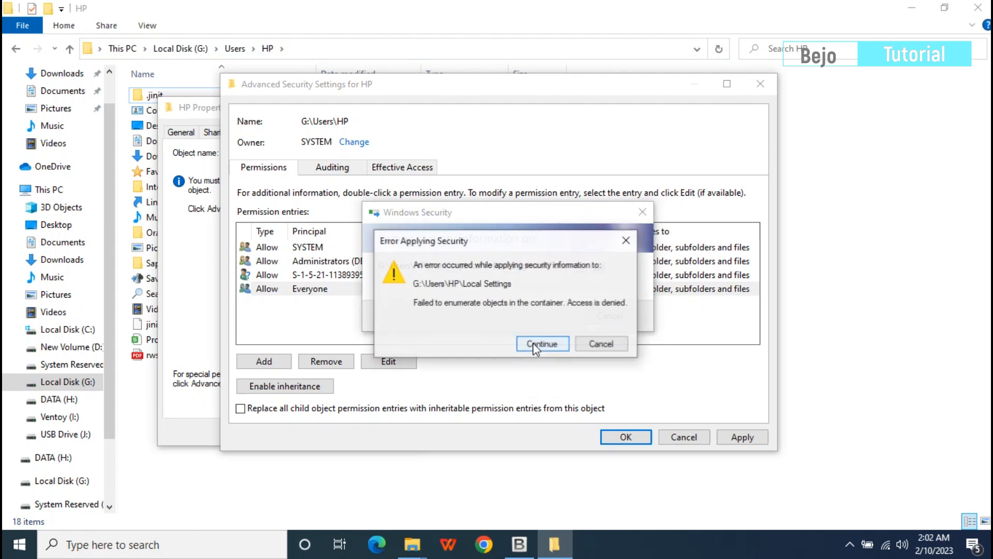
pyautogui.click(542, 343)
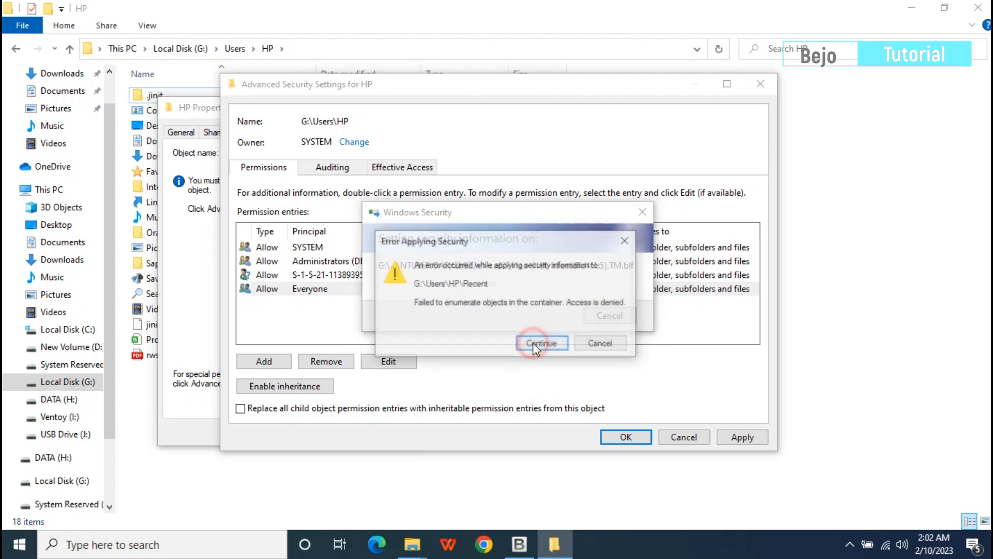
pyautogui.click(541, 343)
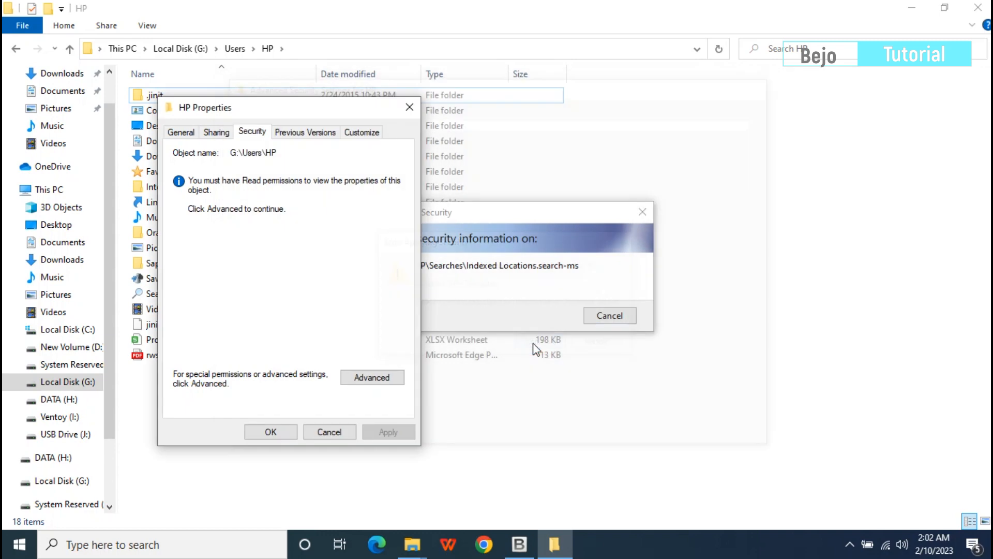
# Close HP Properties and open the HP folder to list its 18 items
pyautogui.click(609, 315)
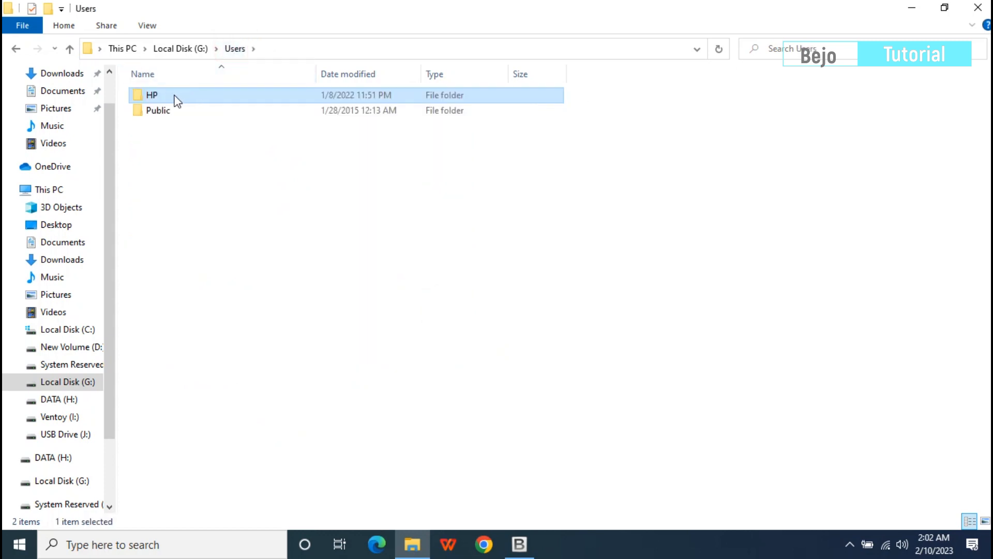
pyautogui.doubleClick(151, 95)
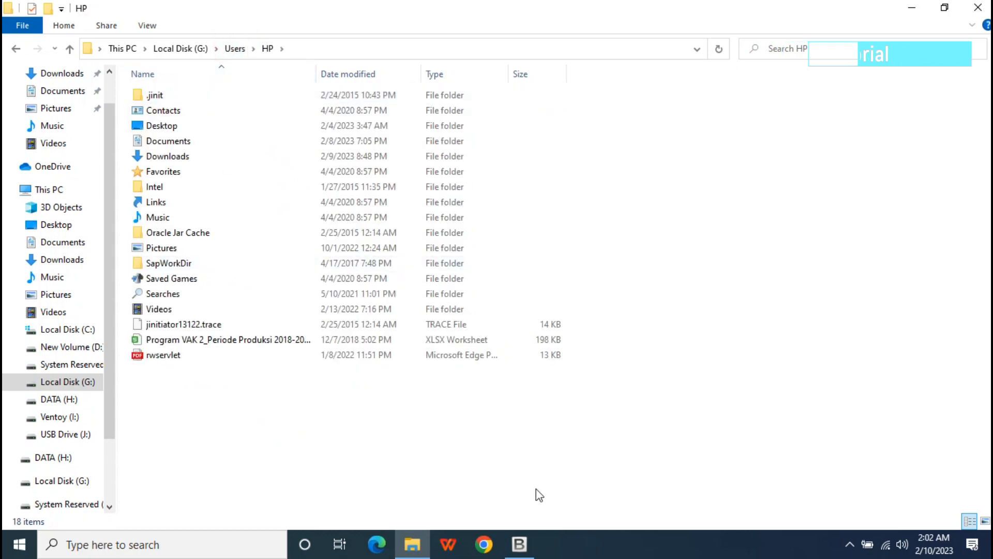